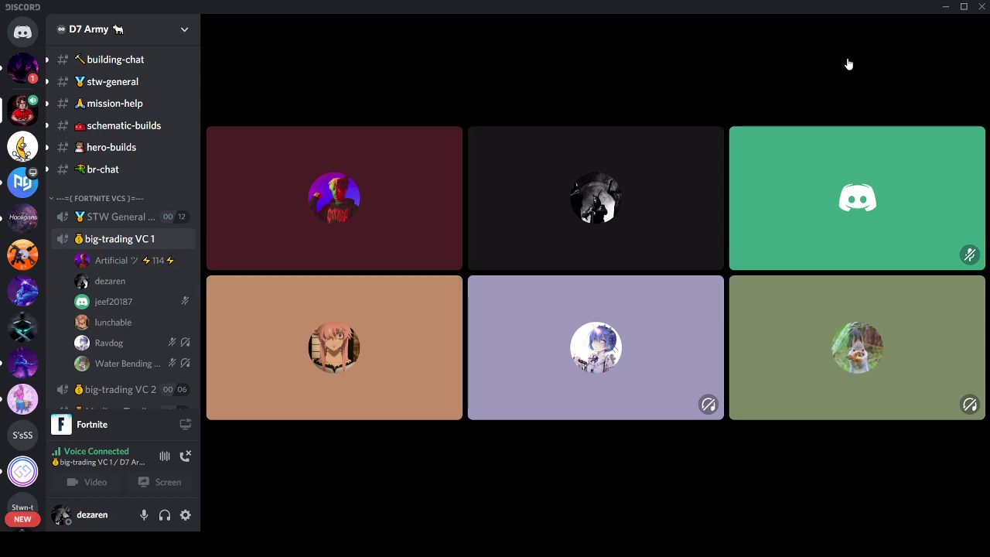
{"action": "mouse_move", "coordinate": [667, 186]}
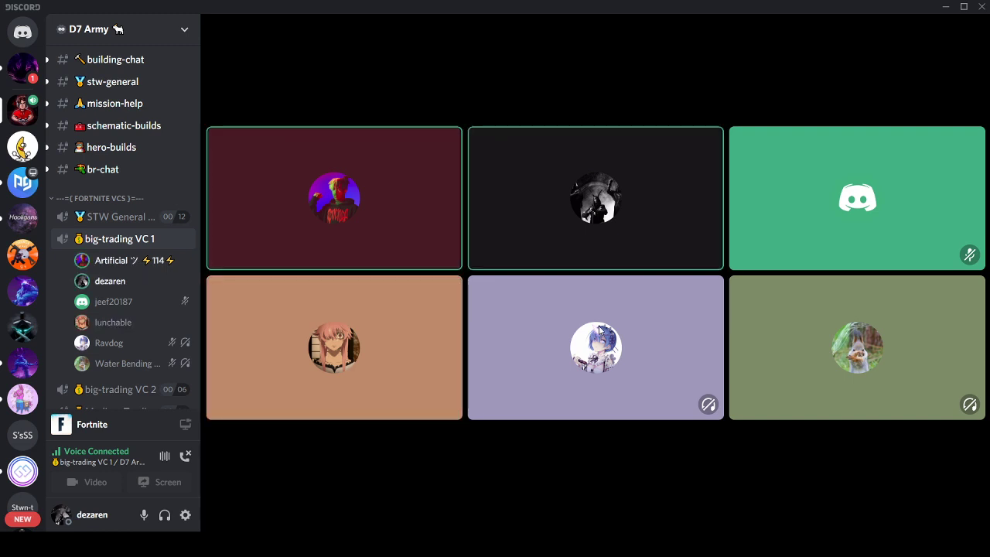
{"action": "mouse_move", "coordinate": [275, 160]}
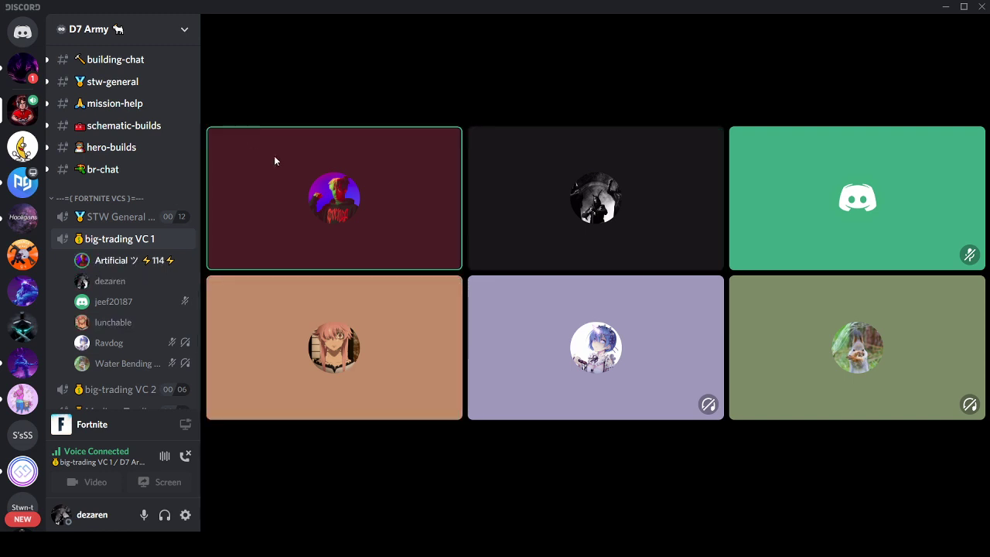